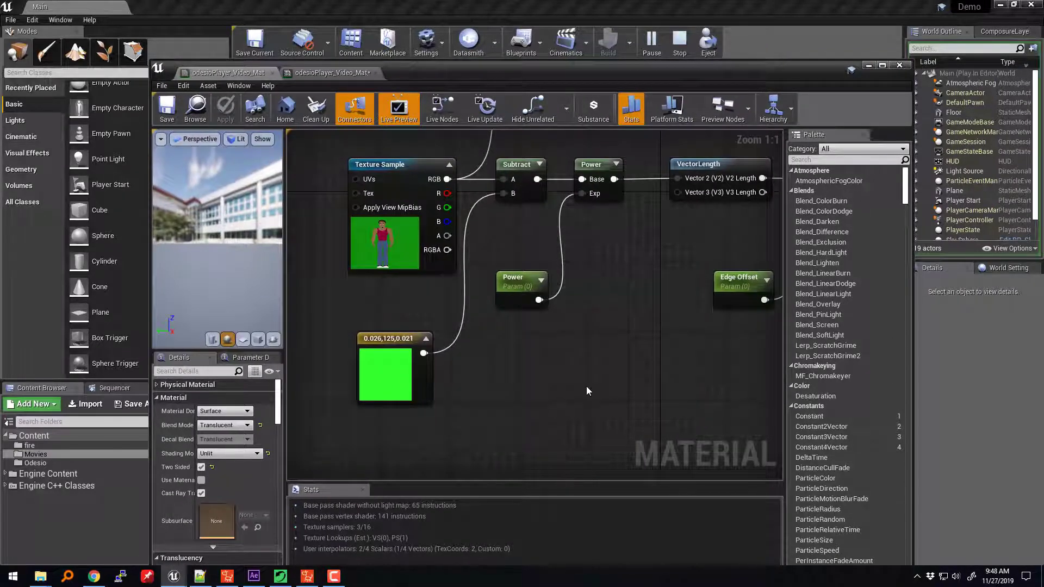
{"action": "mouse_move", "coordinate": [636, 348]}
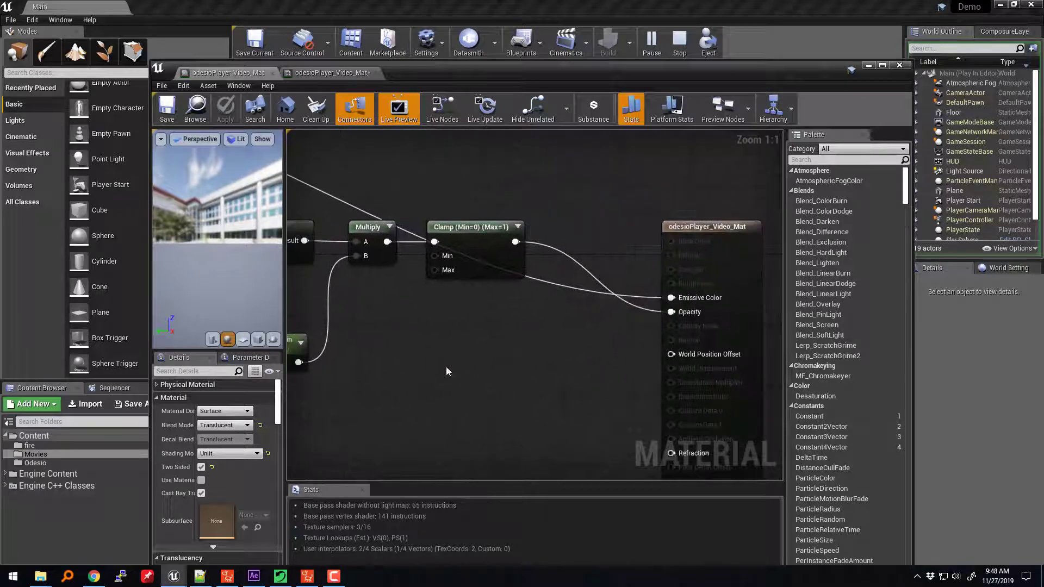
Review the alpha offset nodes, then close the material graph to return to the level
{"action": "left_click_drag", "start_coordinate": [709, 227], "coordinate": [624, 166]}
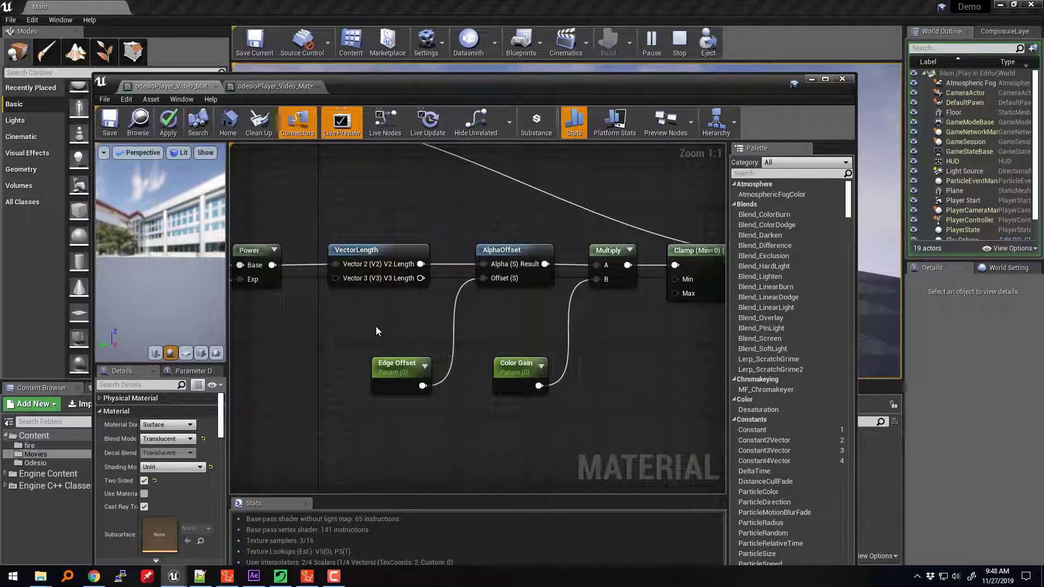
{"action": "mouse_move", "coordinate": [606, 351]}
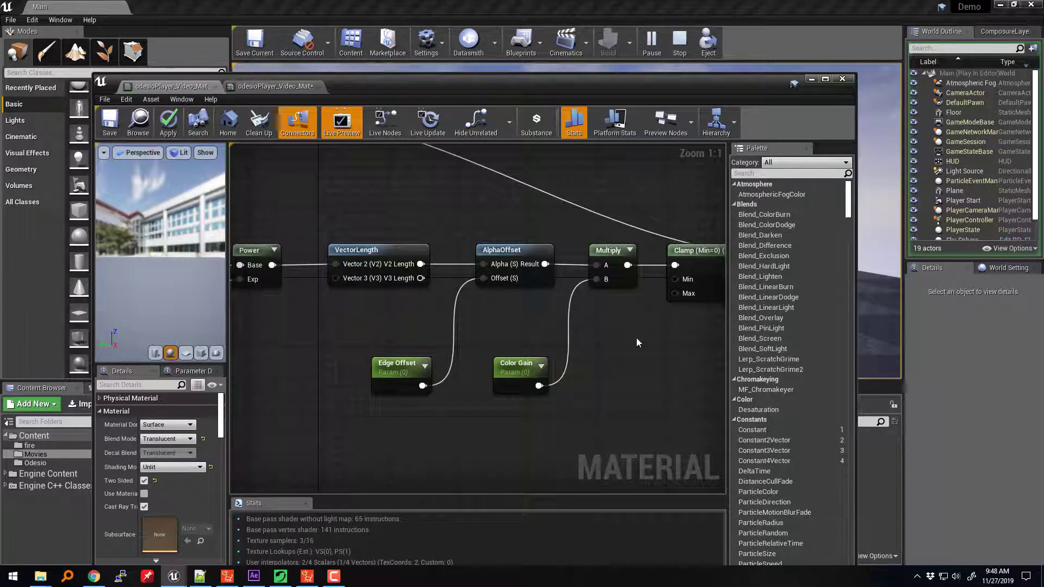
{"action": "scroll", "scroll_direction": "down", "scroll_amount": 3}
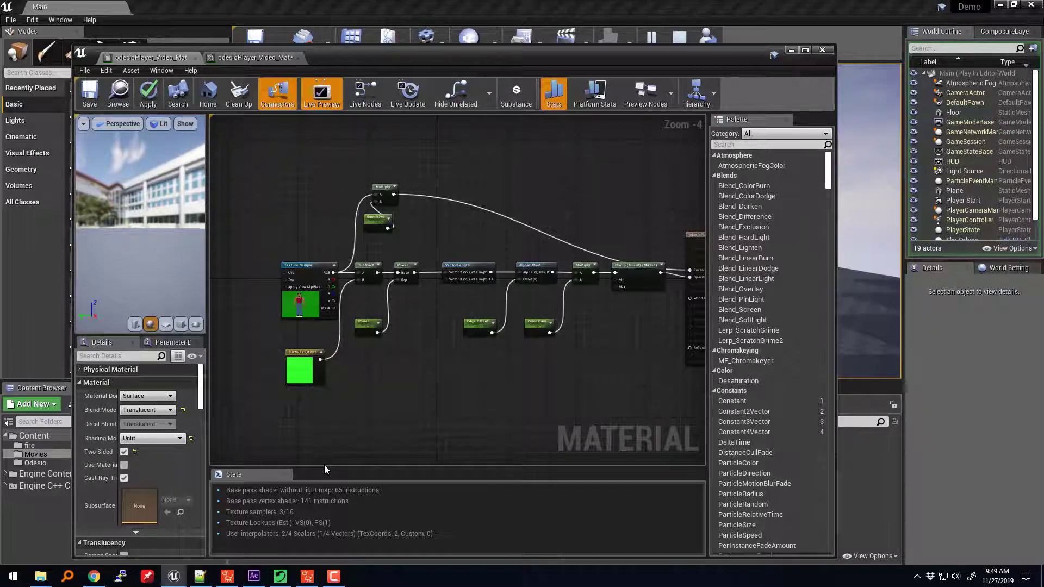
{"action": "mouse_move", "coordinate": [317, 449]}
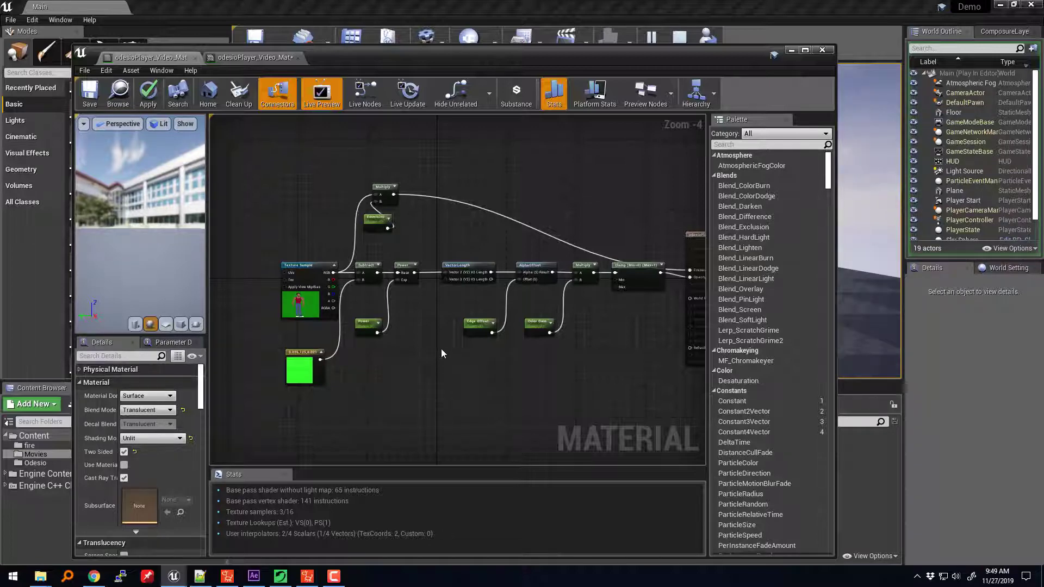
{"action": "mouse_move", "coordinate": [443, 357]}
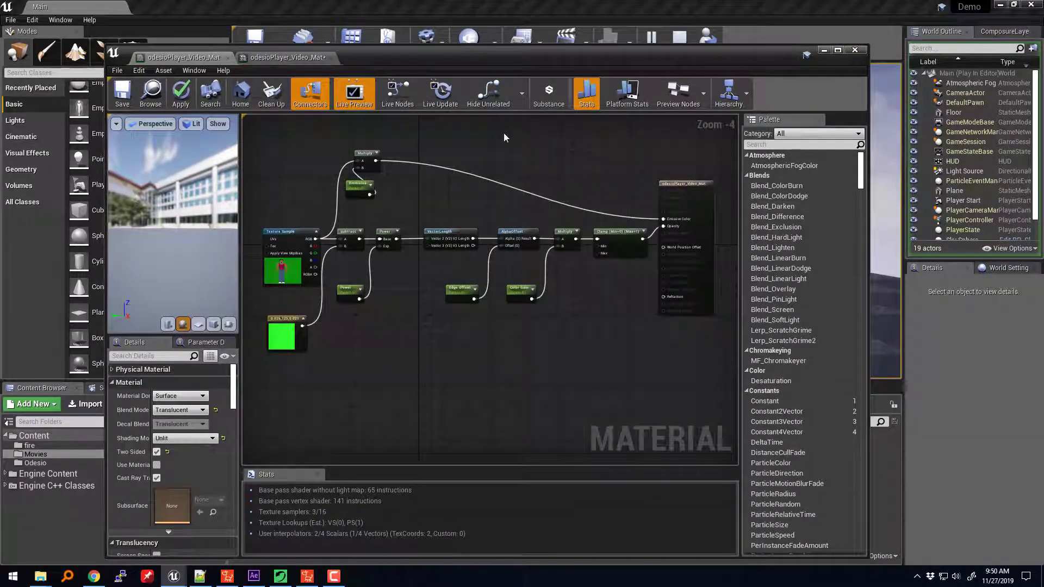
{"action": "mouse_move", "coordinate": [366, 141]}
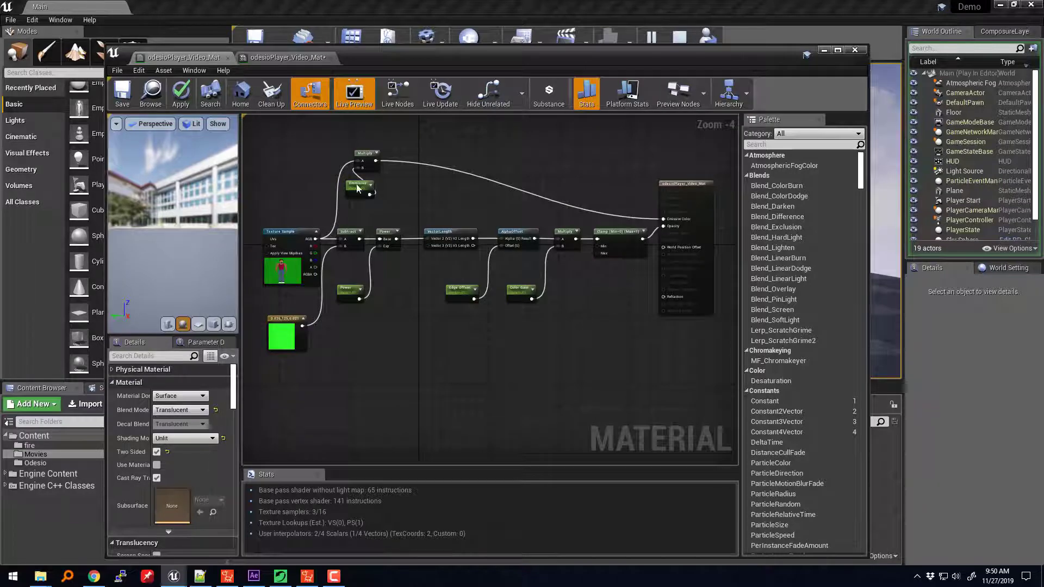
{"action": "mouse_move", "coordinate": [280, 336]}
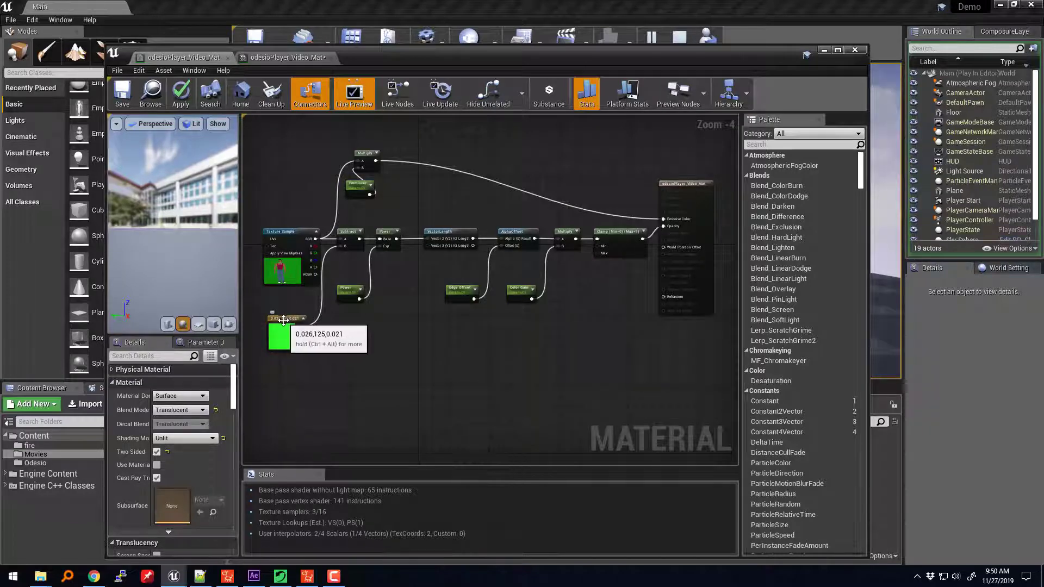
{"action": "left_click", "coordinate": [278, 340]}
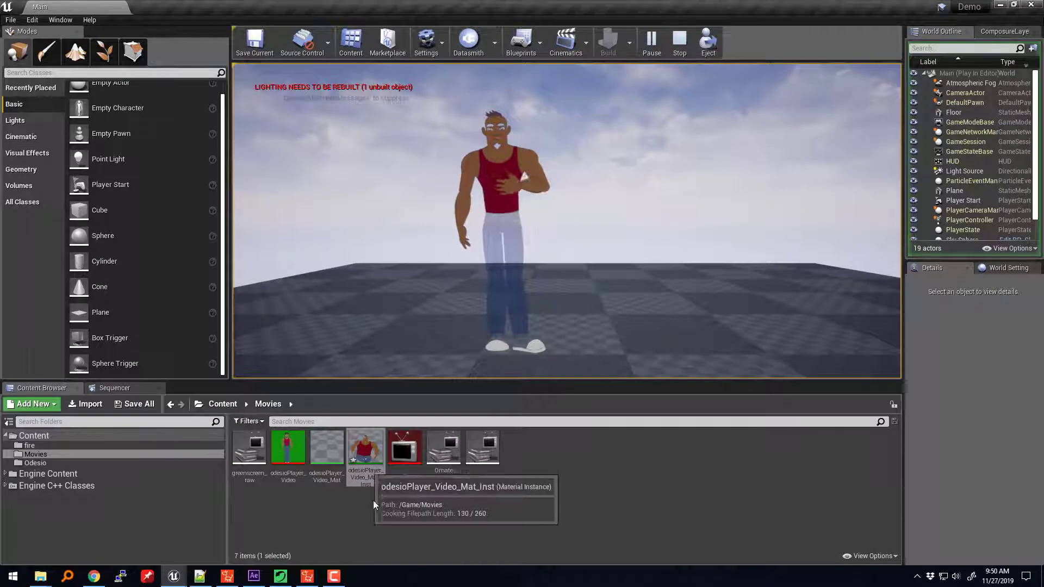
Open odesioPlayer_Video_Mat_Inst and enter 1.881587 and 16.122816 into its Color Gain and Edge Offset fields
{"action": "double_click", "coordinate": [366, 446]}
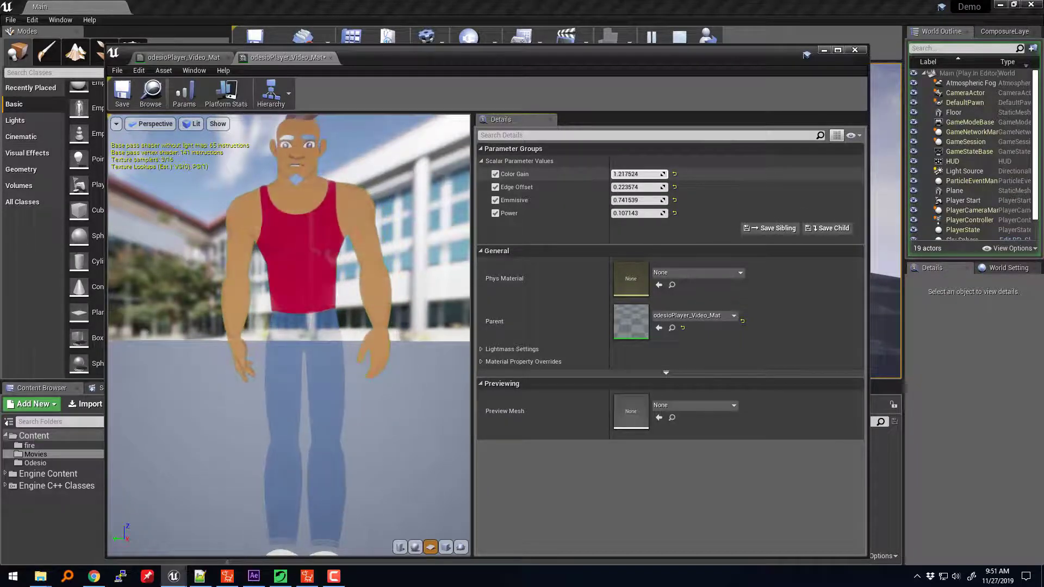
{"action": "type", "text": "1.881587"}
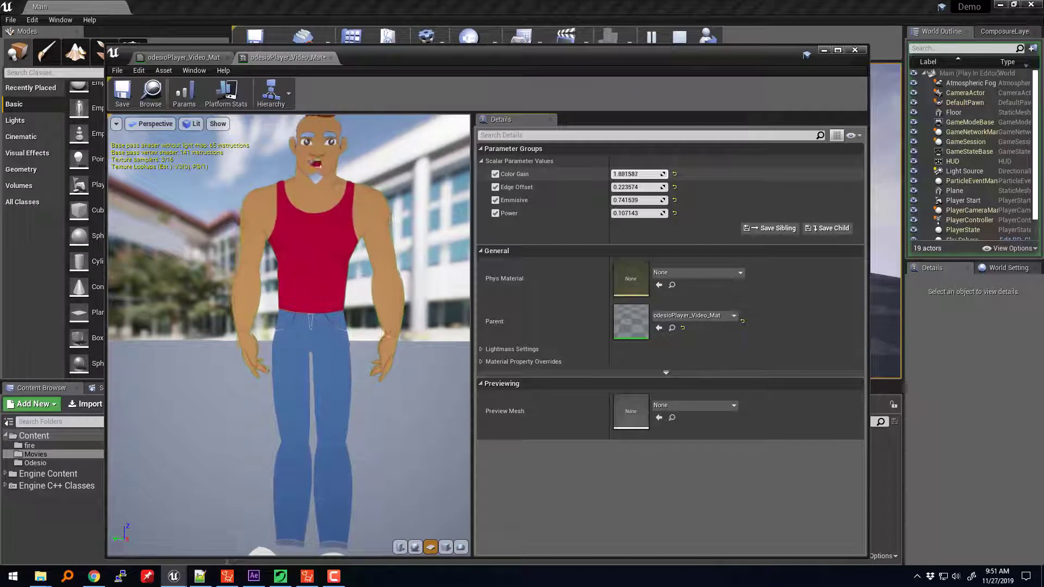
{"action": "type", "text": "16.122816"}
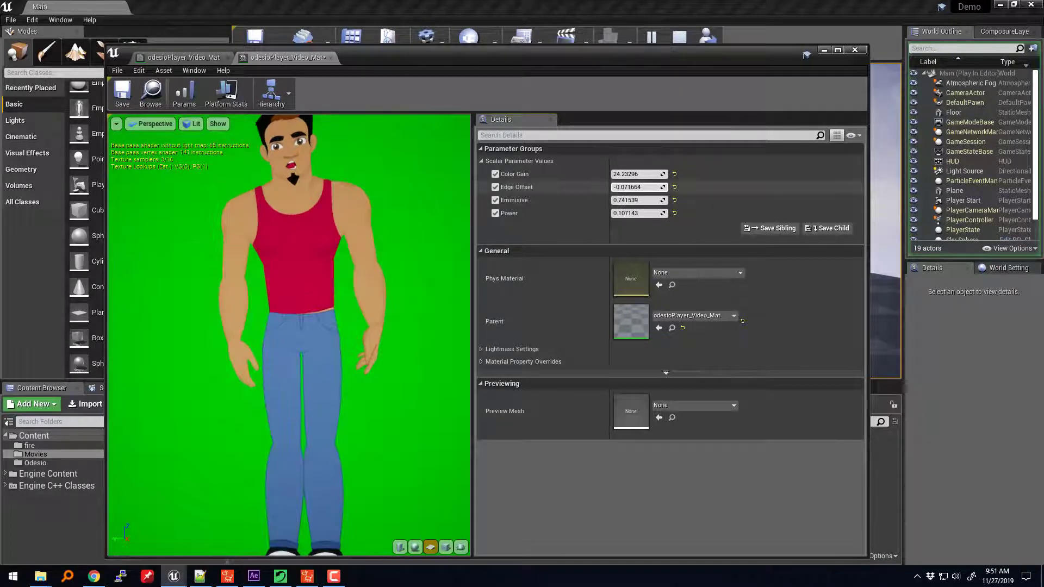
Set Emissive to 0.141099, Power to 0.05 and Edge Offset to -0.18595 in the instance Details
{"action": "left_click", "coordinate": [635, 187]}
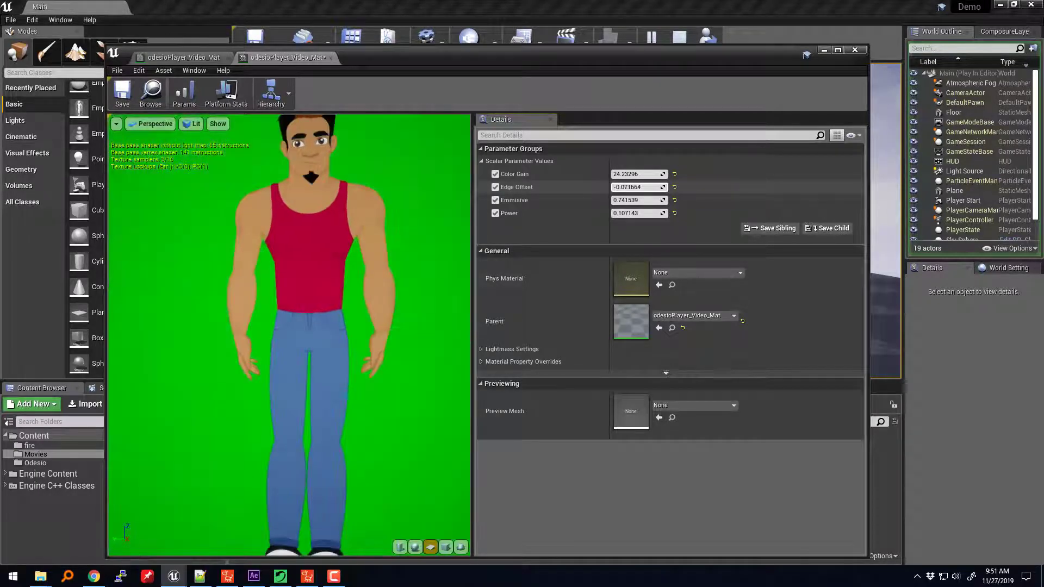
{"action": "left_click", "coordinate": [637, 200]}
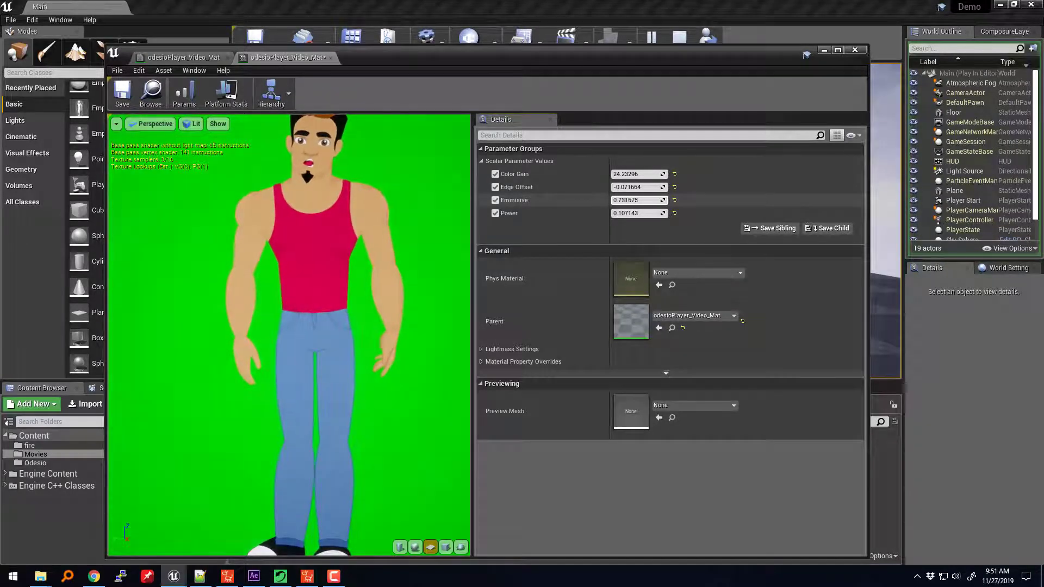
{"action": "left_click", "coordinate": [637, 200]}
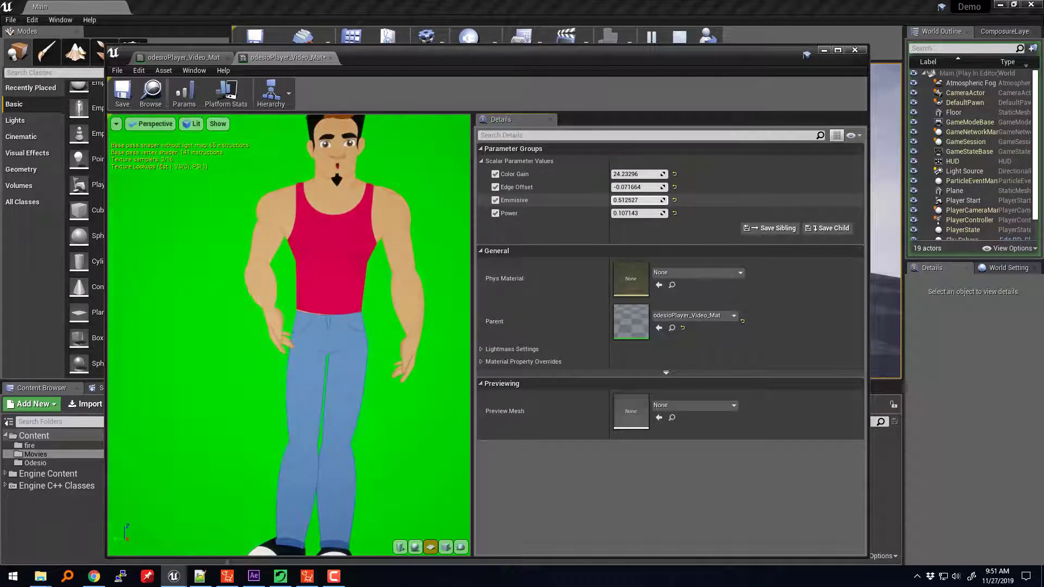
{"action": "type", "text": "0.141099"}
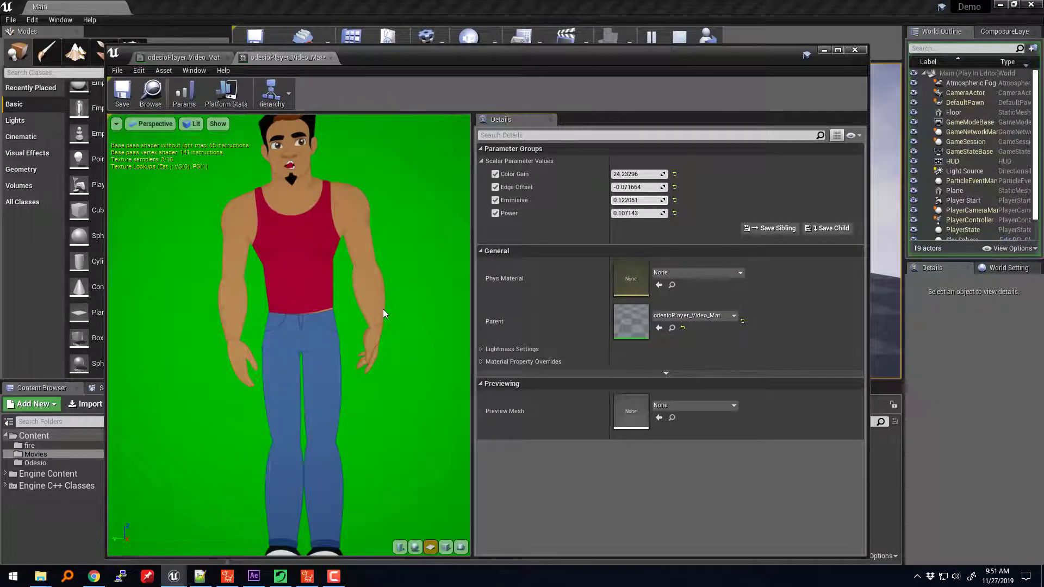
{"action": "mouse_move", "coordinate": [410, 409]}
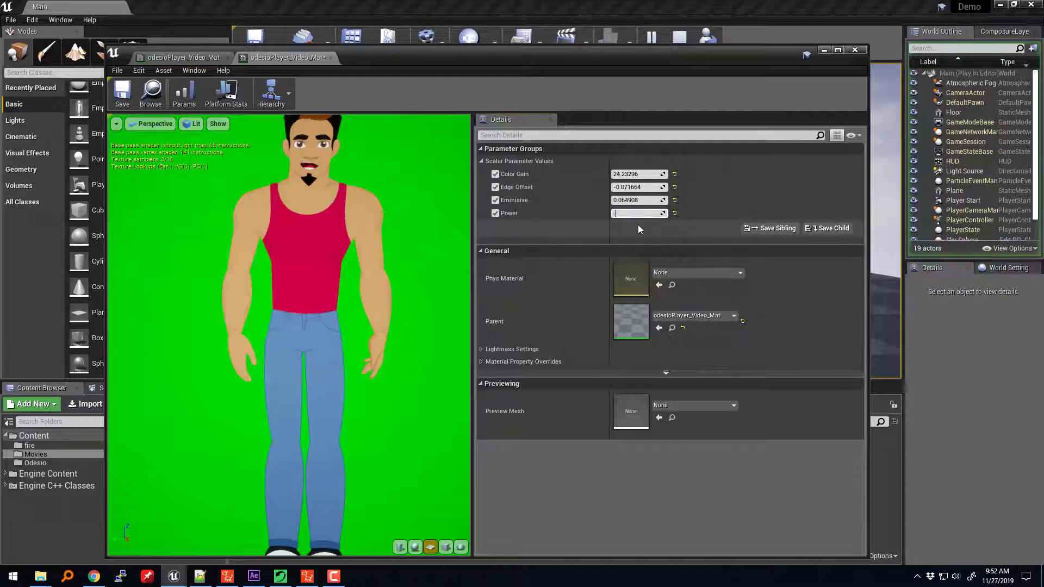
{"action": "type", "text": "0.05"}
{"action": "left_click", "coordinate": [639, 199]}
{"action": "type", "text": "0.1"}
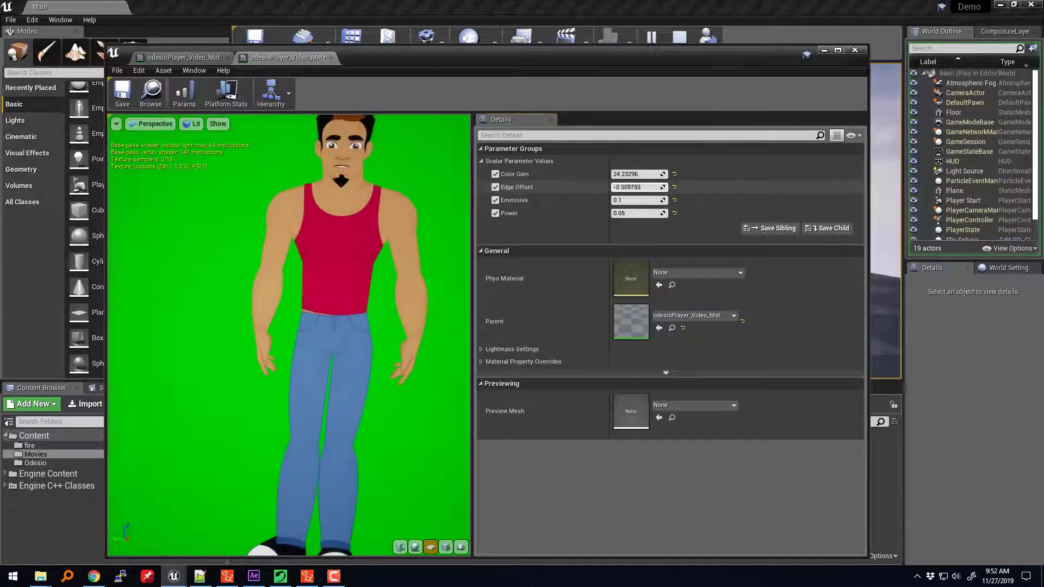
{"action": "type", "text": "-0.18595"}
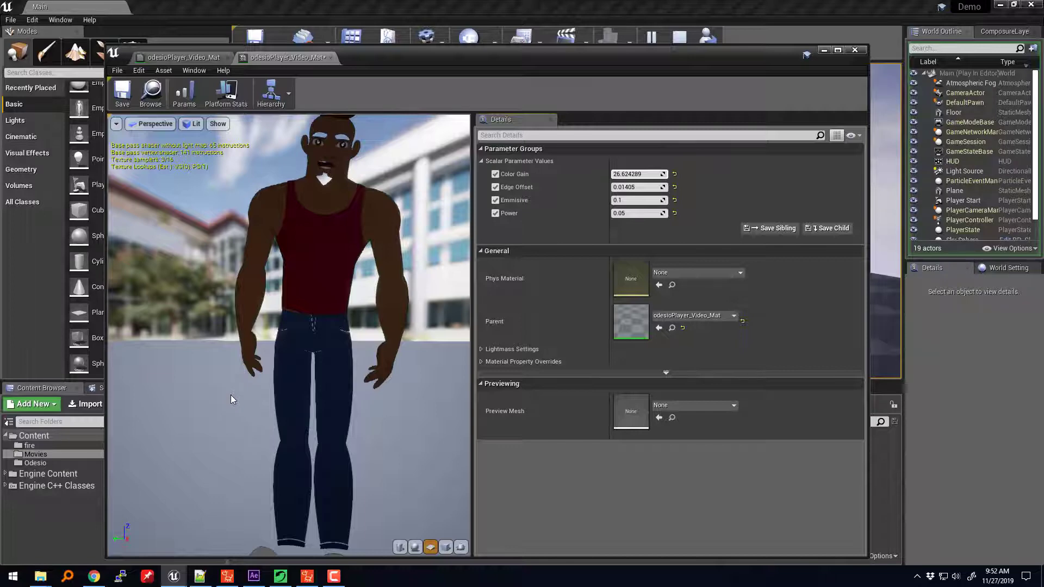
{"action": "mouse_move", "coordinate": [286, 385]}
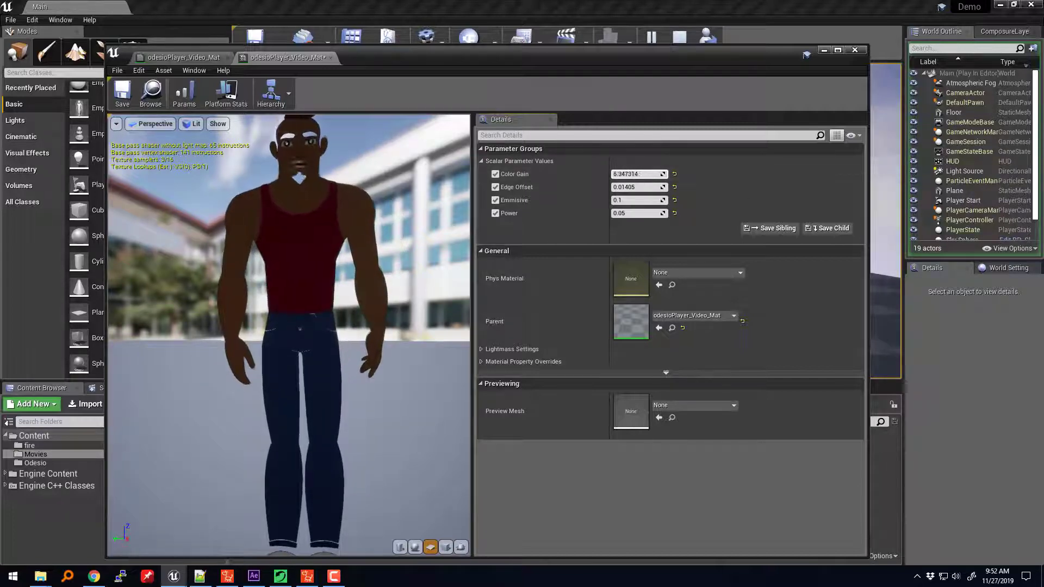
Retune the scalar parameters with 50.448059 and 1.078403, leaving the character semi-transparent
{"action": "type", "text": "50.448059"}
{"action": "left_click", "coordinate": [640, 186]}
{"action": "type", "text": "0.204526"}
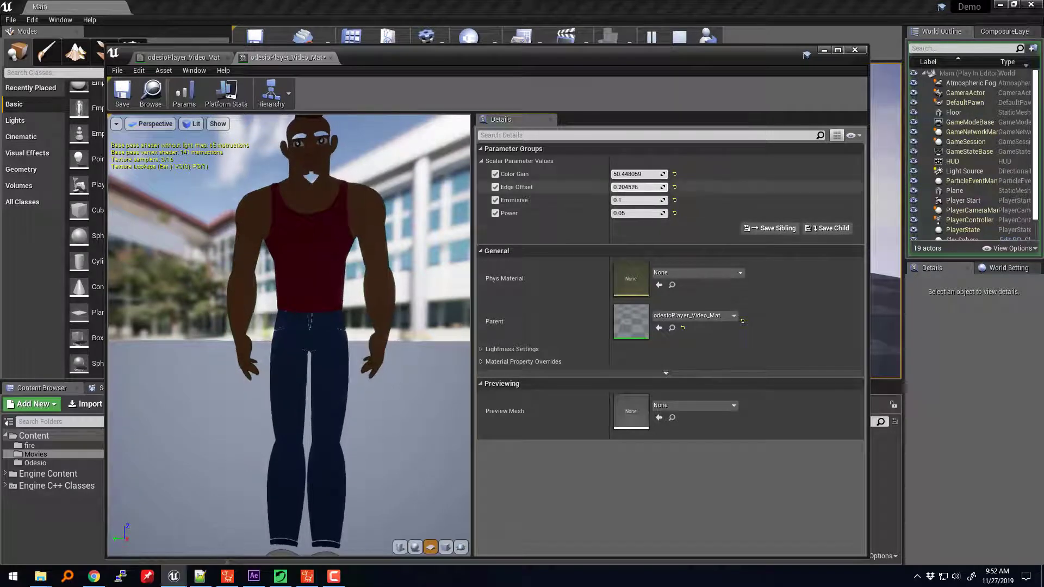
{"action": "type", "text": "1.078403"}
{"action": "type", "text": "0.2"}
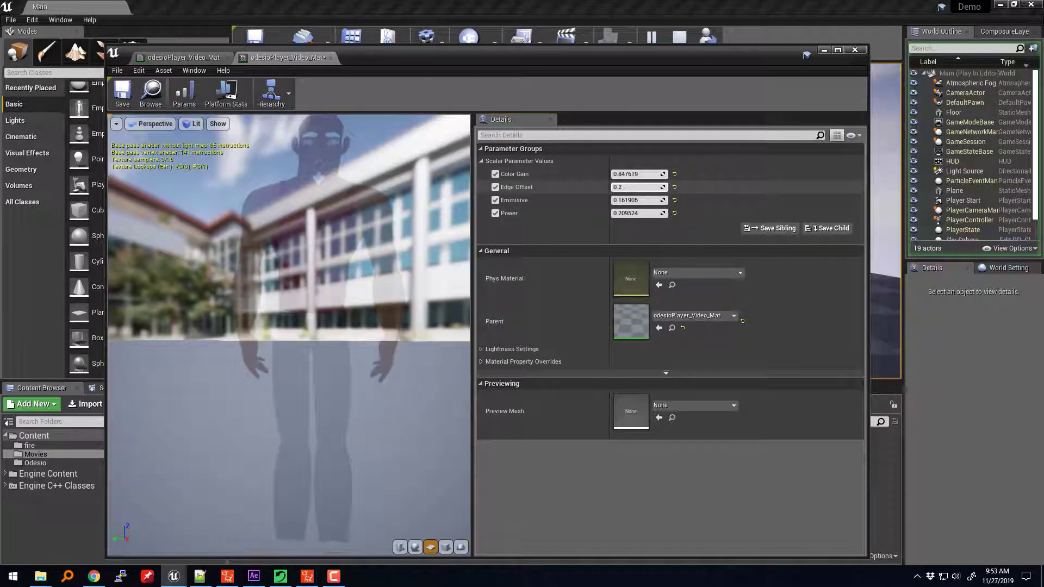
Set Edge Offset to -0.749406 and Power to 2.18817, then adjust Emissive
{"action": "type", "text": "-0.749406"}
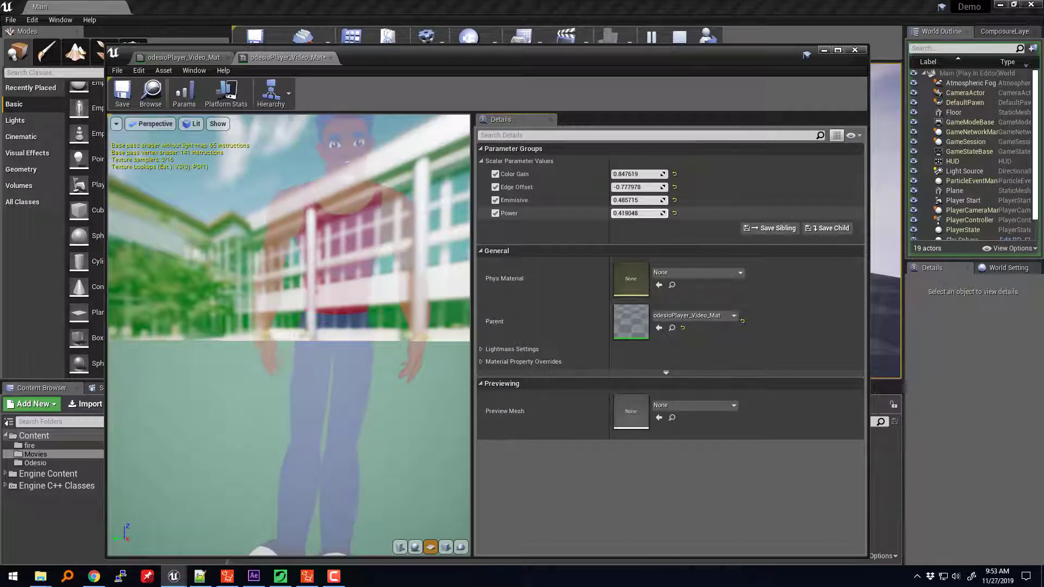
{"action": "type", "text": "2.18817"}
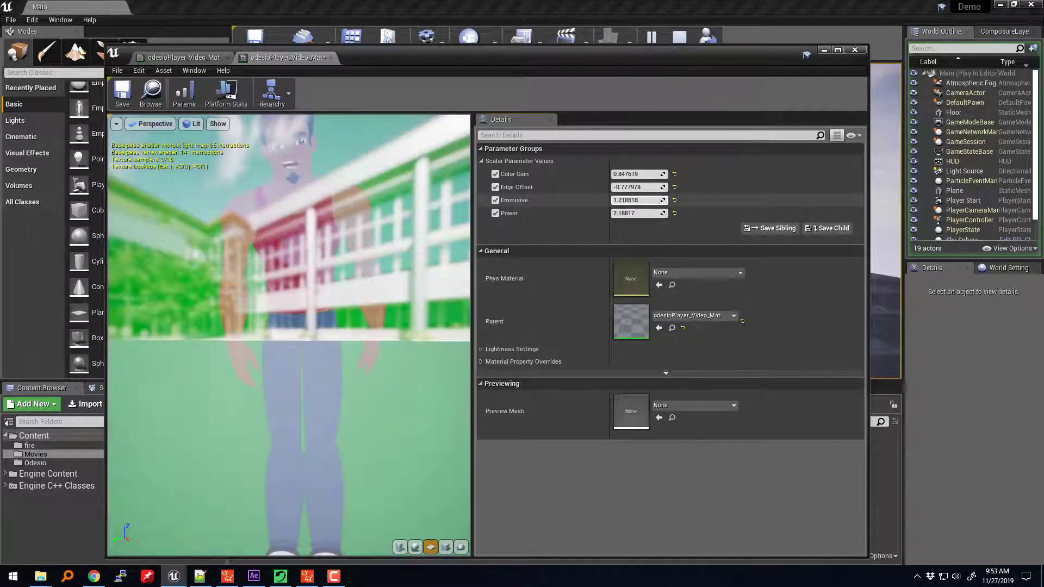
{"action": "left_click", "coordinate": [636, 200]}
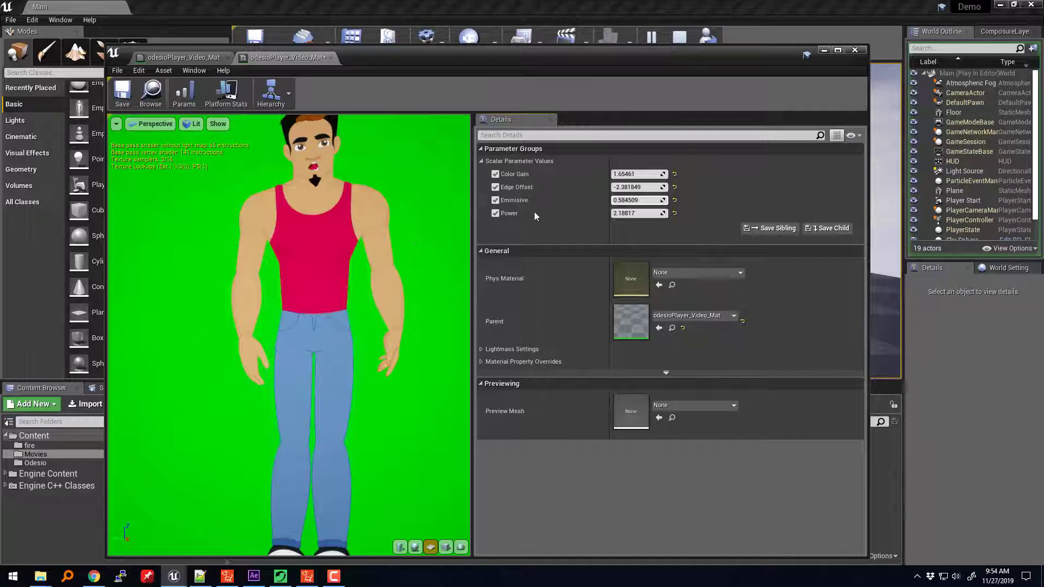
{"action": "mouse_move", "coordinate": [637, 200]}
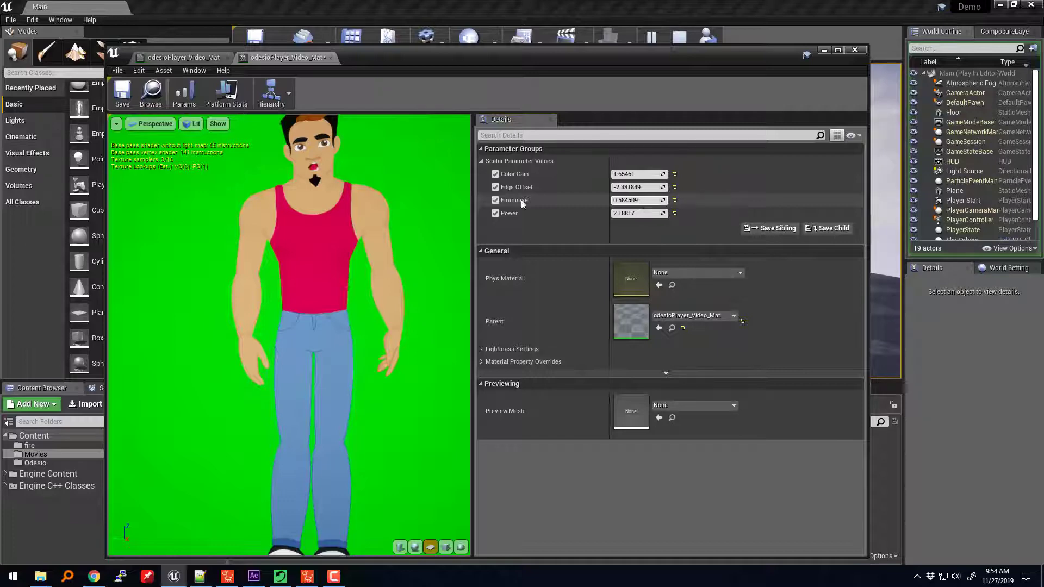
{"action": "mouse_move", "coordinate": [580, 217]}
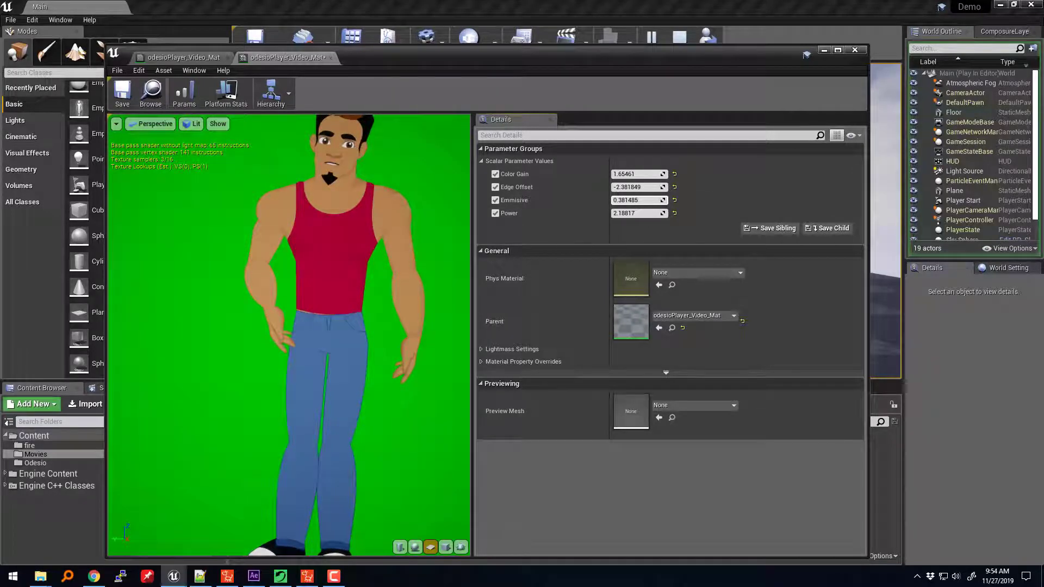
Try Power values 0.06, -0.149524 and finally 0.002857 until the character keys cleanly
{"action": "left_click", "coordinate": [636, 213]}
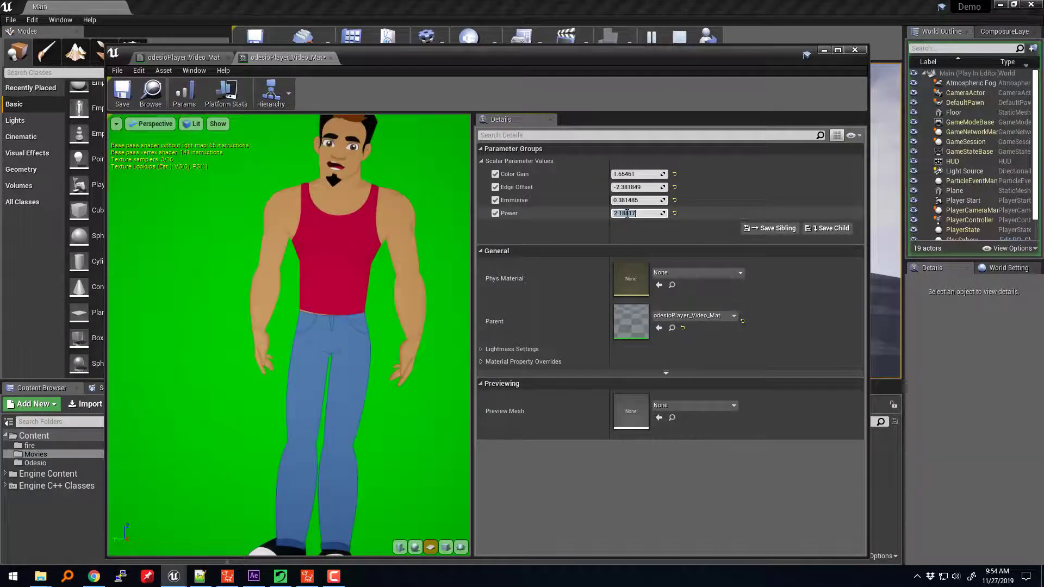
{"action": "type", "text": "0.06"}
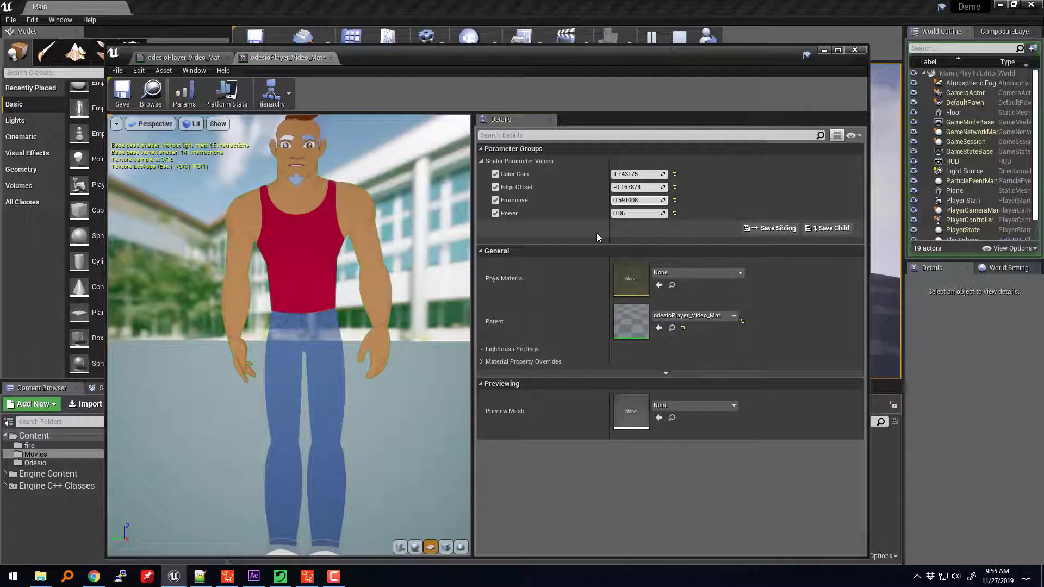
{"action": "mouse_move", "coordinate": [634, 214]}
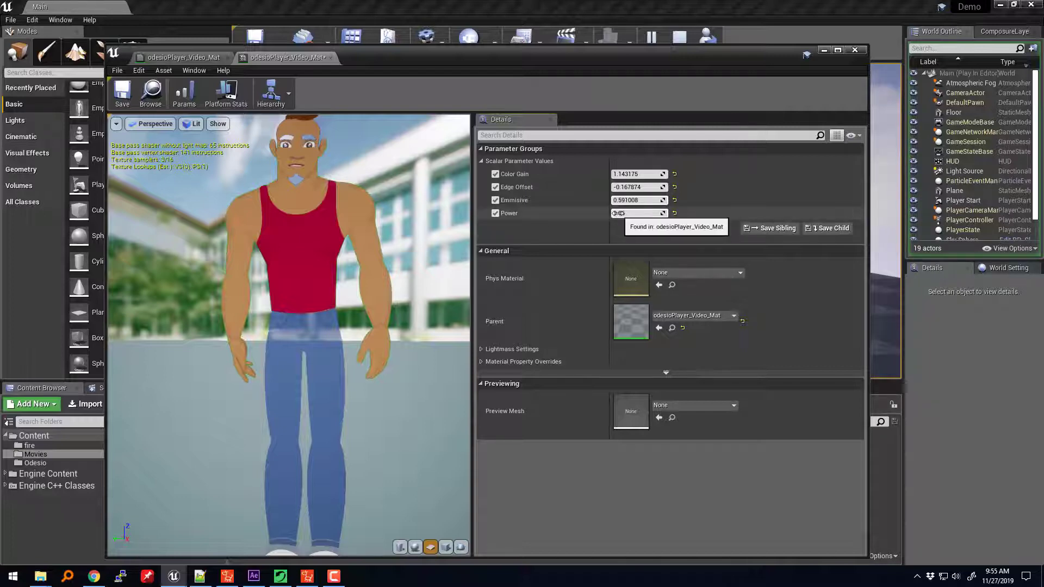
{"action": "type", "text": "0.06"}
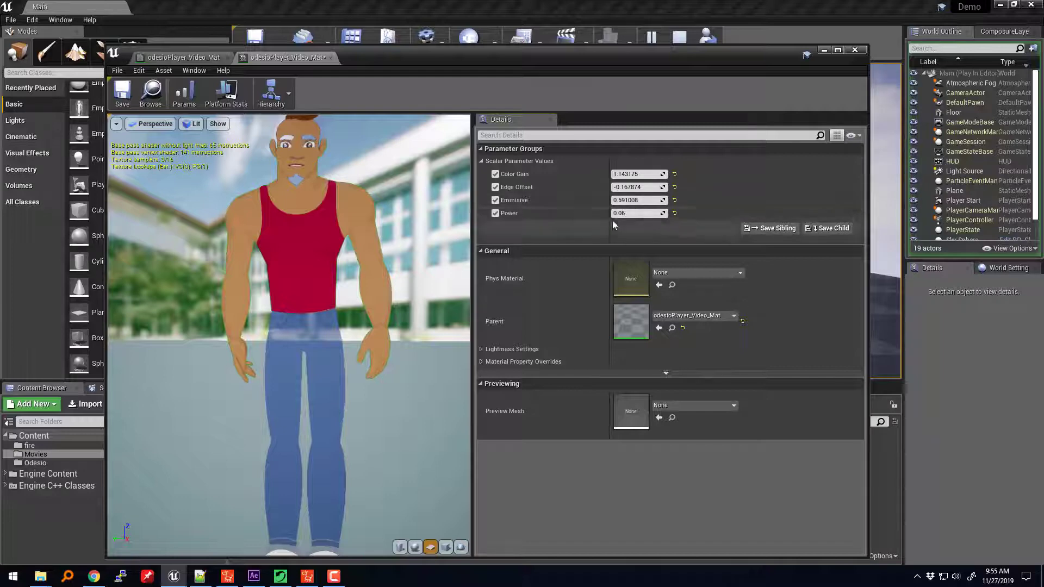
{"action": "type", "text": "-0.149524"}
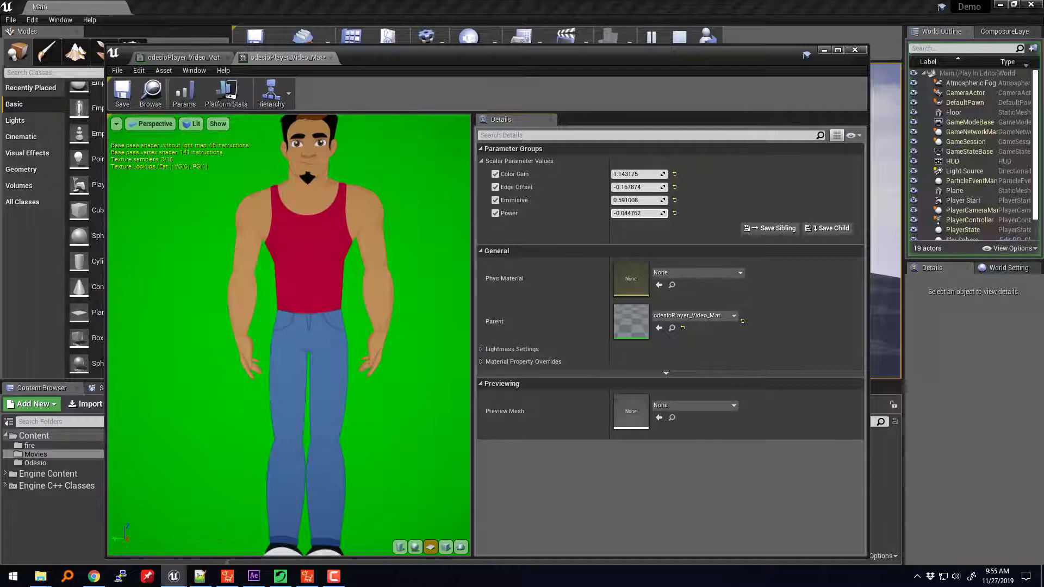
{"action": "type", "text": "0.002857"}
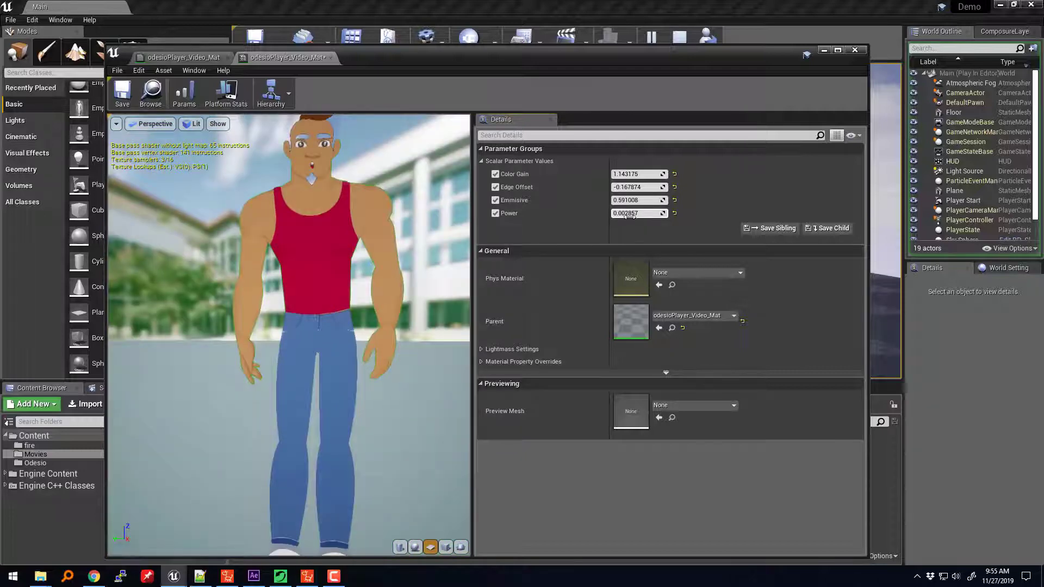